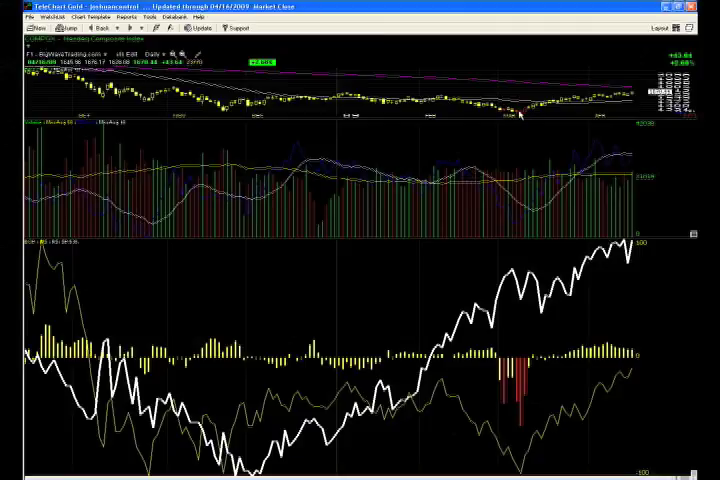
pyautogui.moveTo(528, 168)
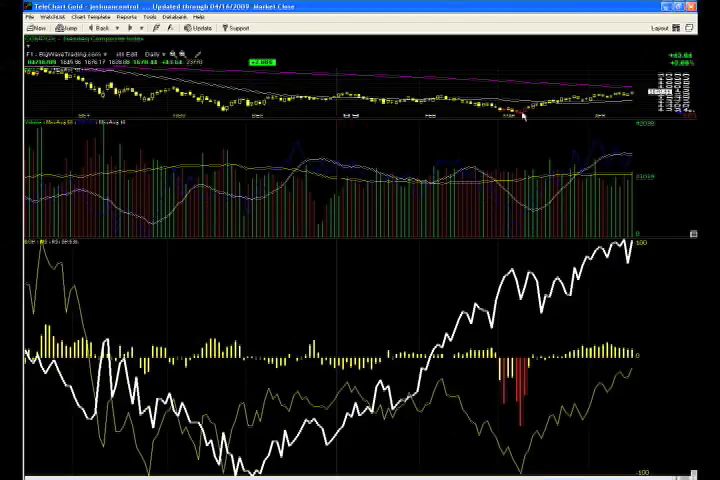
# Jump to two successive index symbols, loading each chart in turn
pyautogui.moveTo(520, 120); pyautogui.dragTo(640, 84)
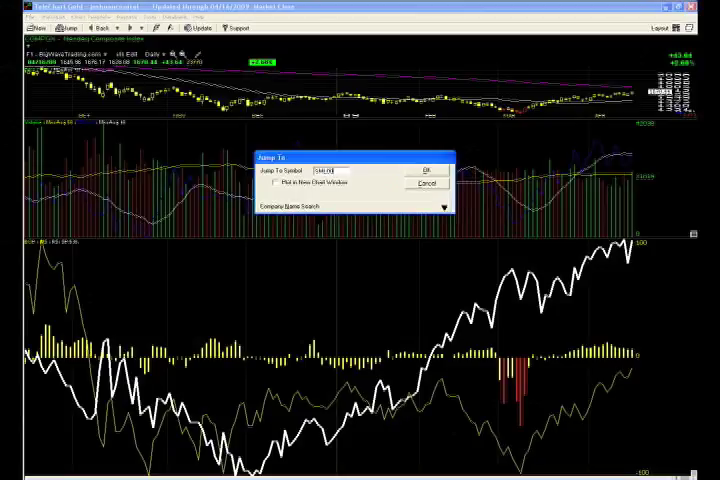
pyautogui.click(426, 168)
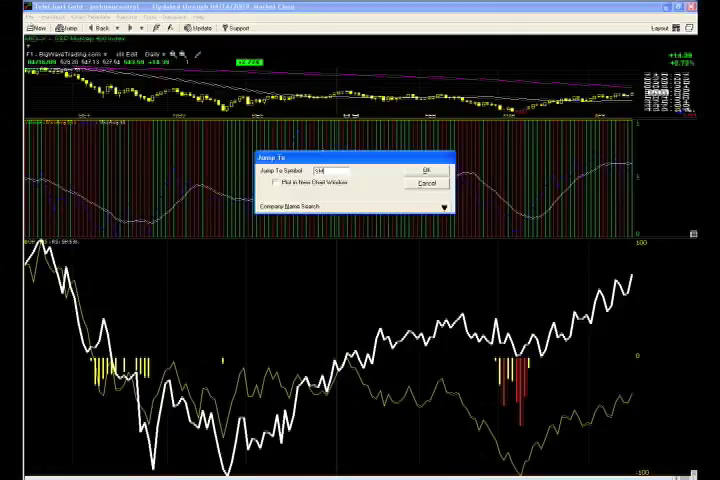
pyautogui.click(426, 170)
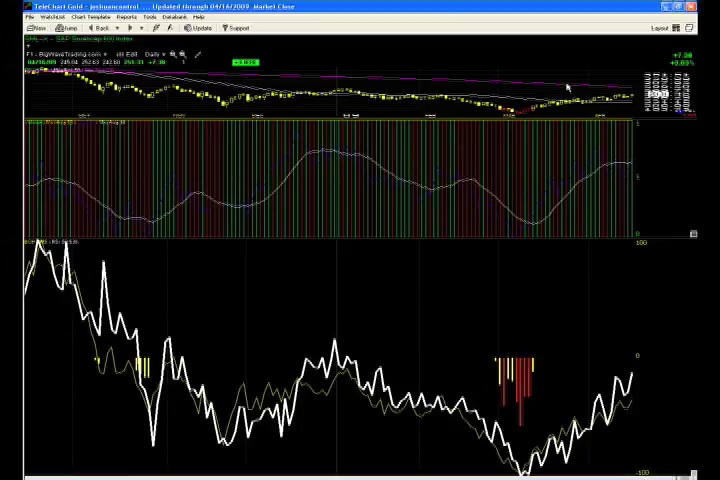
pyautogui.moveTo(550, 470)
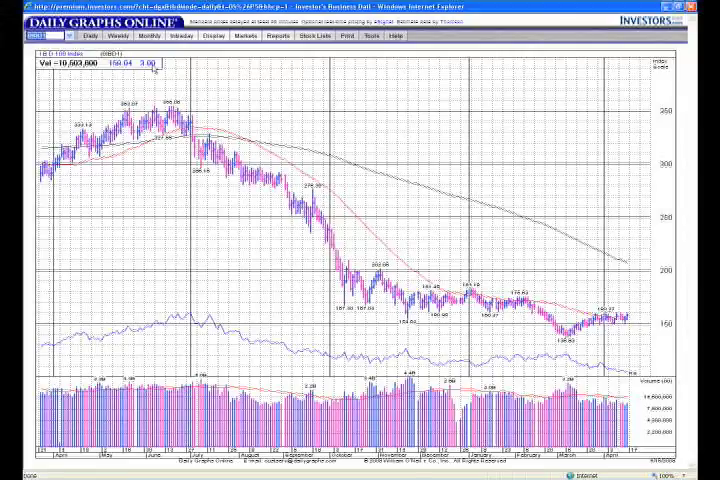
pyautogui.moveTo(310, 136)
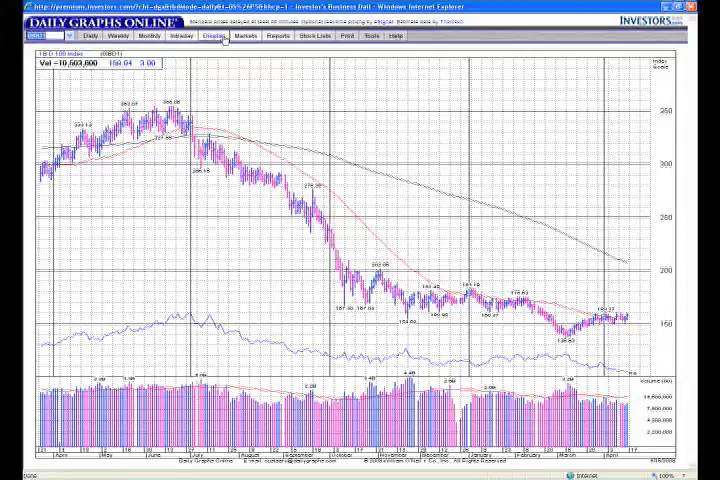
# Load another market index chart from the Markets list, such as the NASDAQ Composite
pyautogui.click(244, 36)
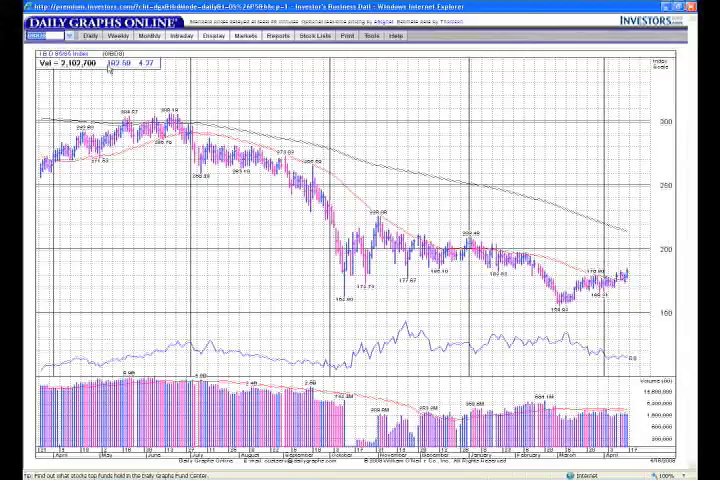
pyautogui.moveTo(136, 72)
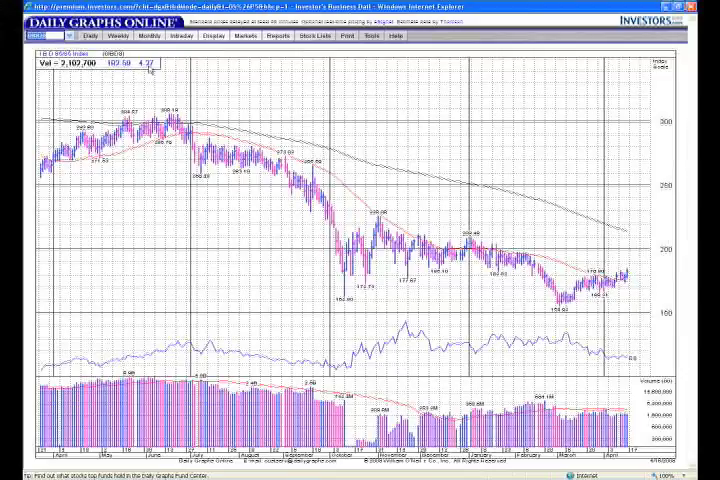
pyautogui.moveTo(208, 80)
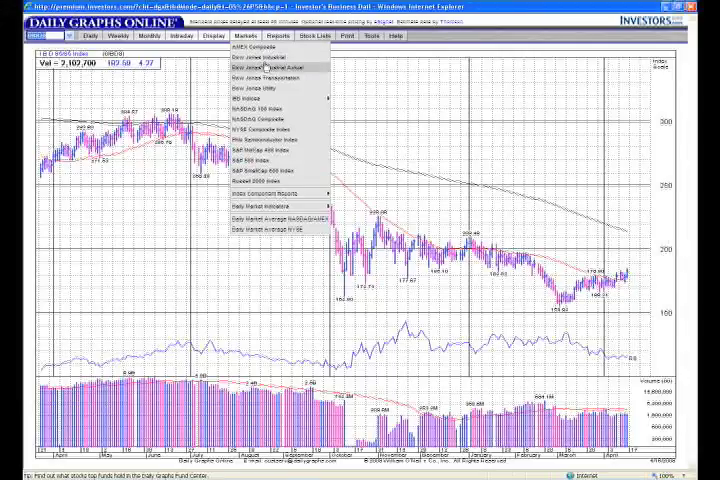
pyautogui.moveTo(270, 118)
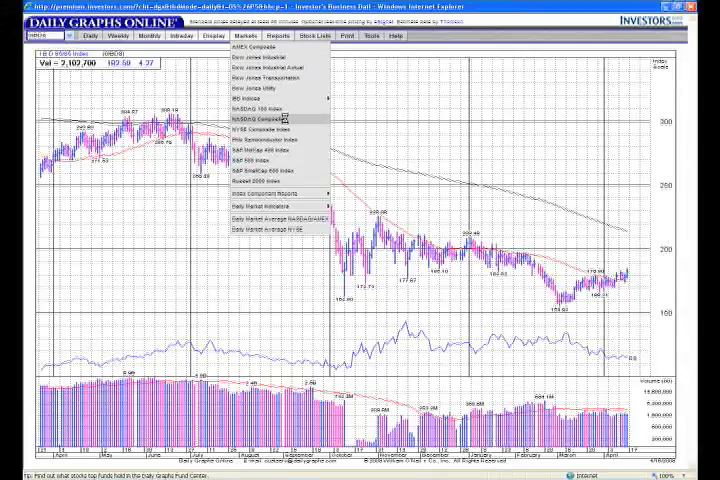
pyautogui.click(252, 118)
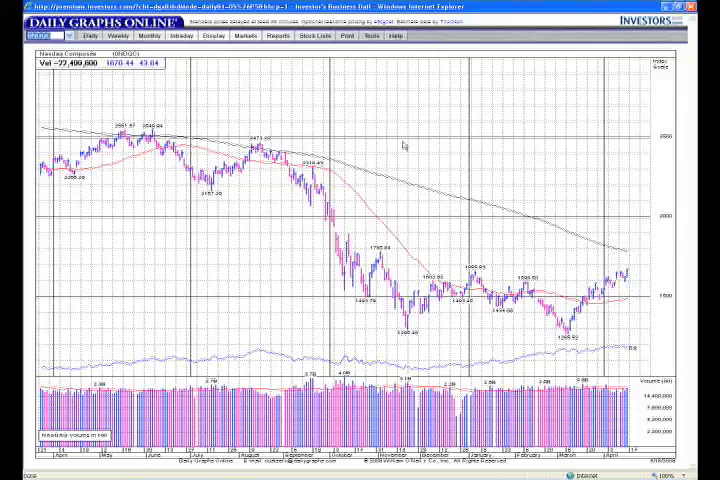
# Choose yet another index chart from the Markets list
pyautogui.click(244, 36)
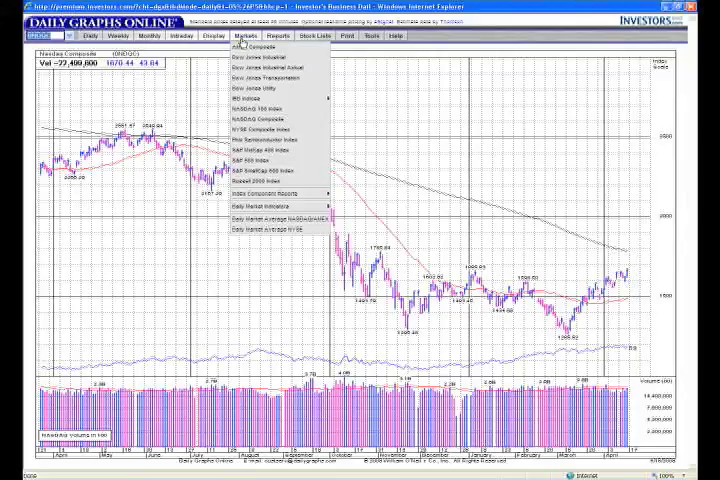
pyautogui.moveTo(270, 98)
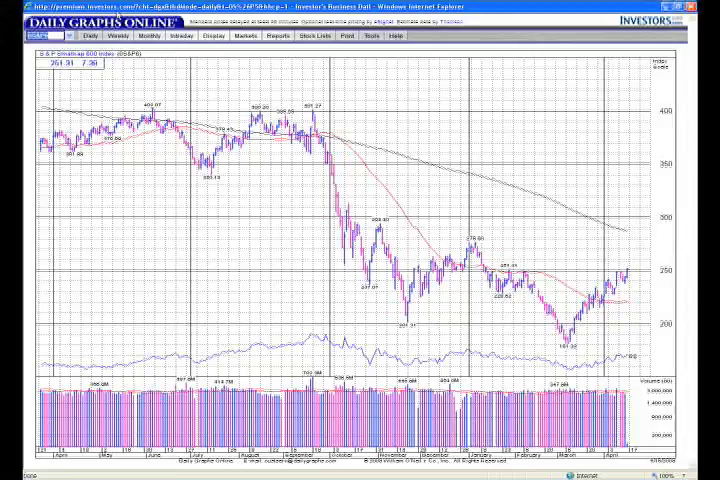
pyautogui.click(244, 36)
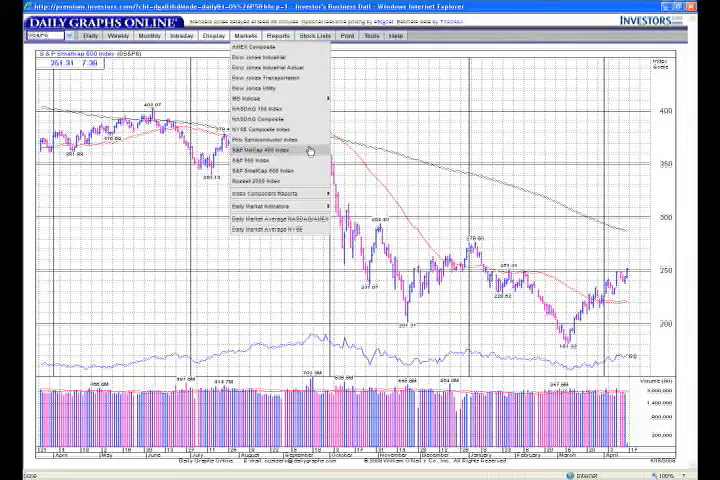
pyautogui.click(268, 150)
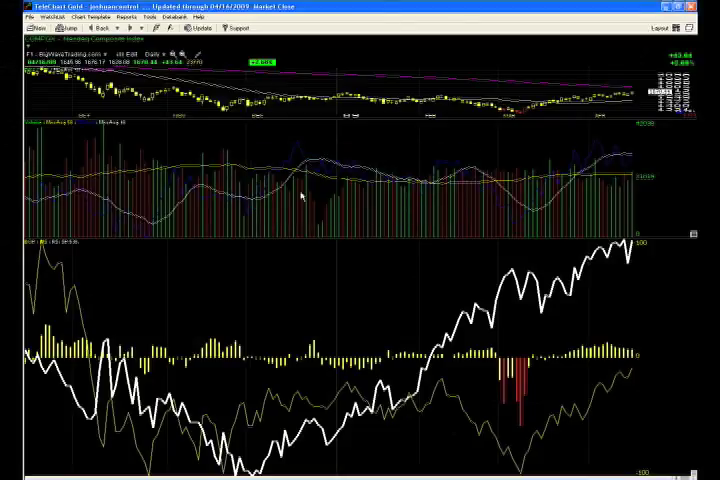
# Move to the next chart and bring up the Jump To symbol box
pyautogui.click(68, 28)
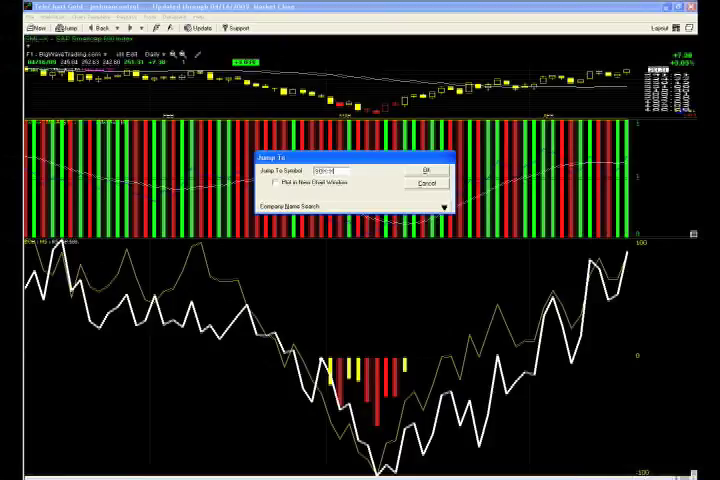
# Load the daily chart for the symbol entered in the Jump To box
pyautogui.click(426, 168)
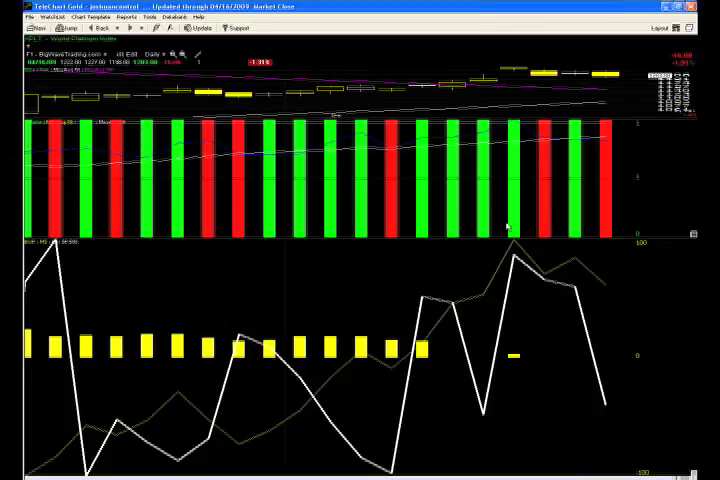
# Jump to the SLV silver fund chart
pyautogui.click(62, 28)
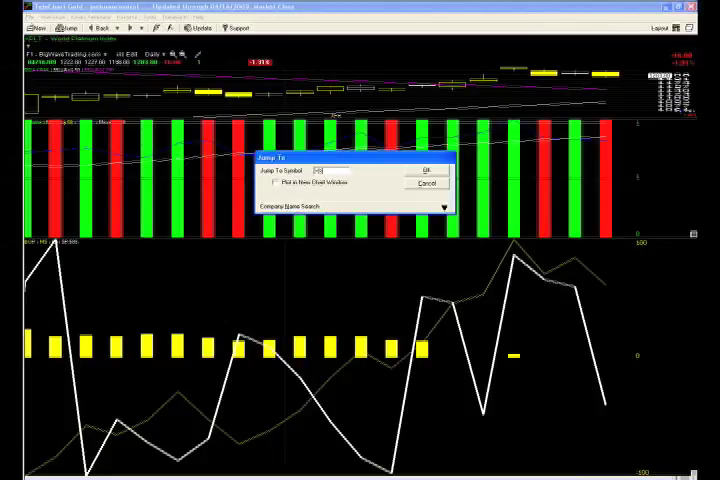
pyautogui.write('SLV')
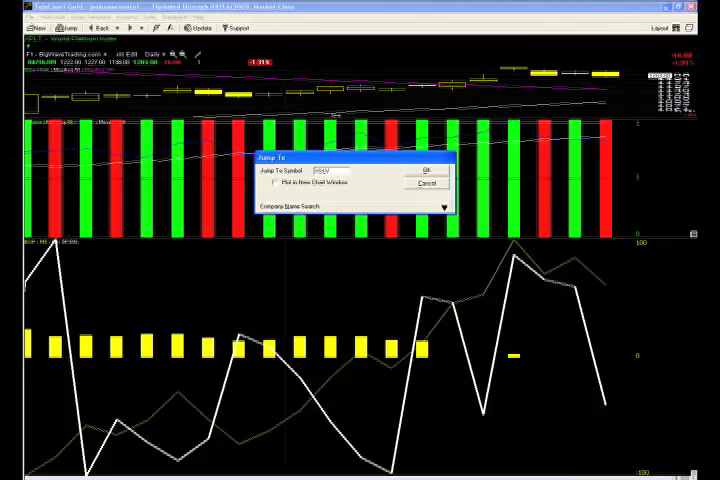
pyautogui.click(428, 168)
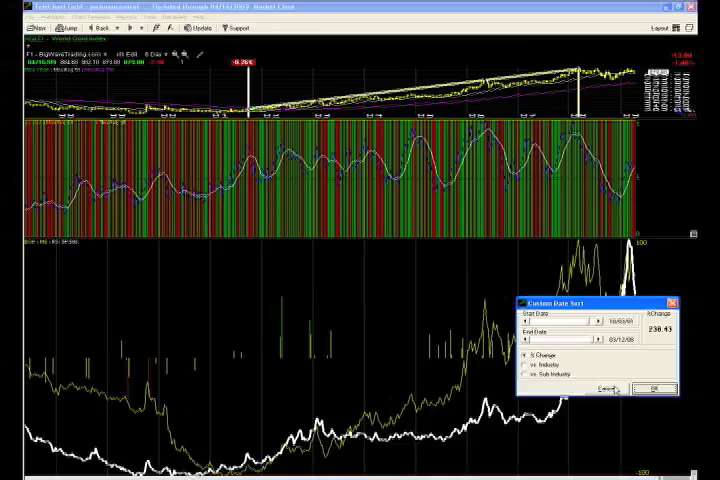
# Apply the custom date range, then start a jump to another symbol
pyautogui.click(652, 388)
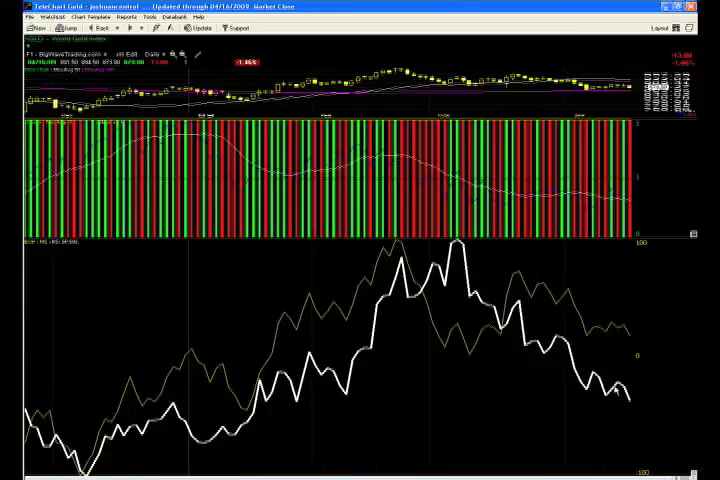
pyautogui.click(62, 28)
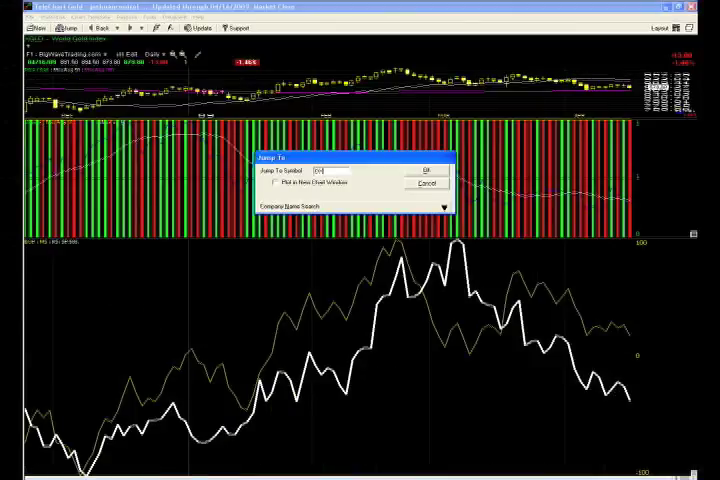